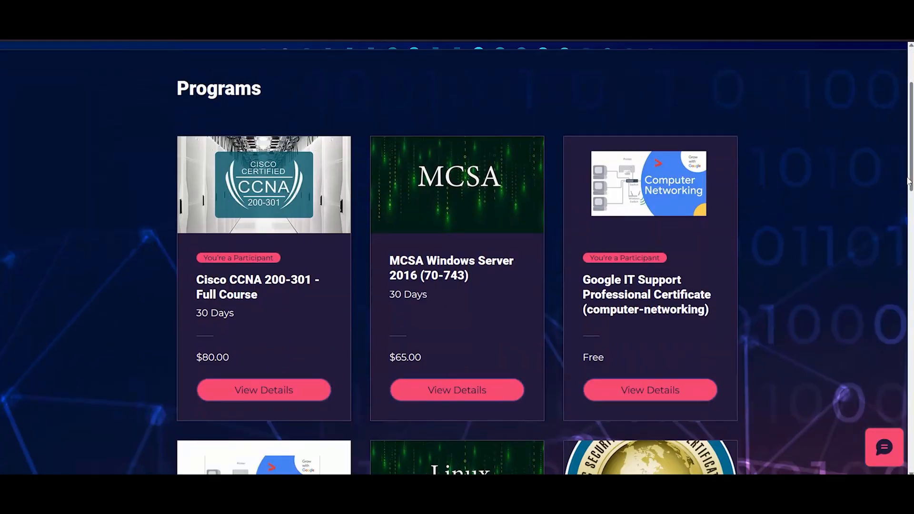
# Step: Open the Import Virtual Appliance wizard with Local File System as the source
pyautogui.scroll(3)
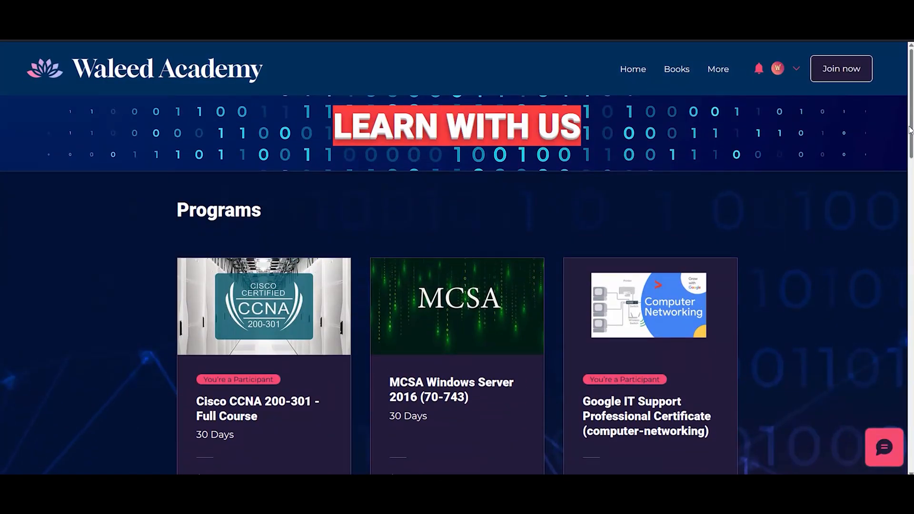
pyautogui.click(675, 69)
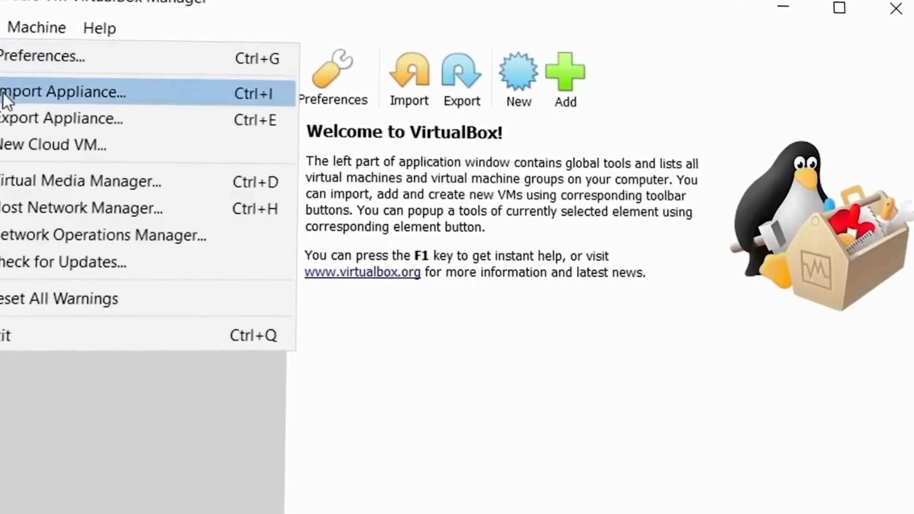
pyautogui.click(64, 92)
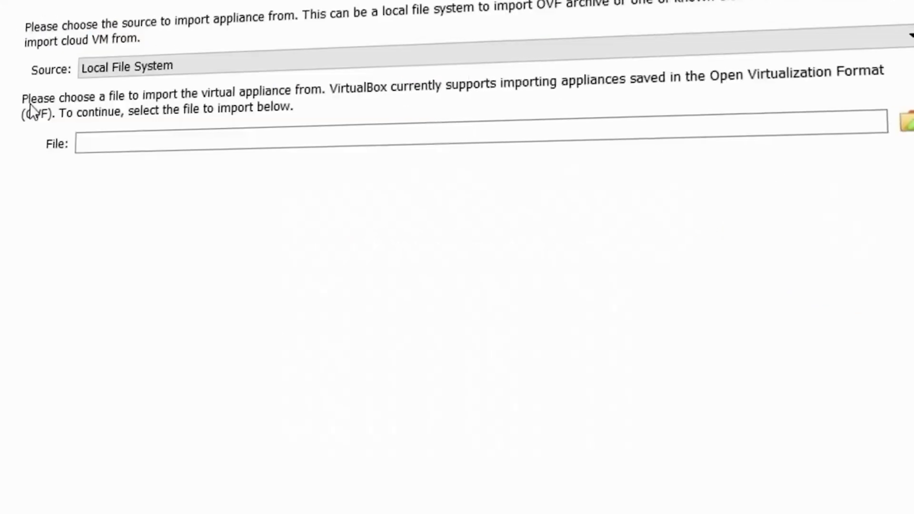